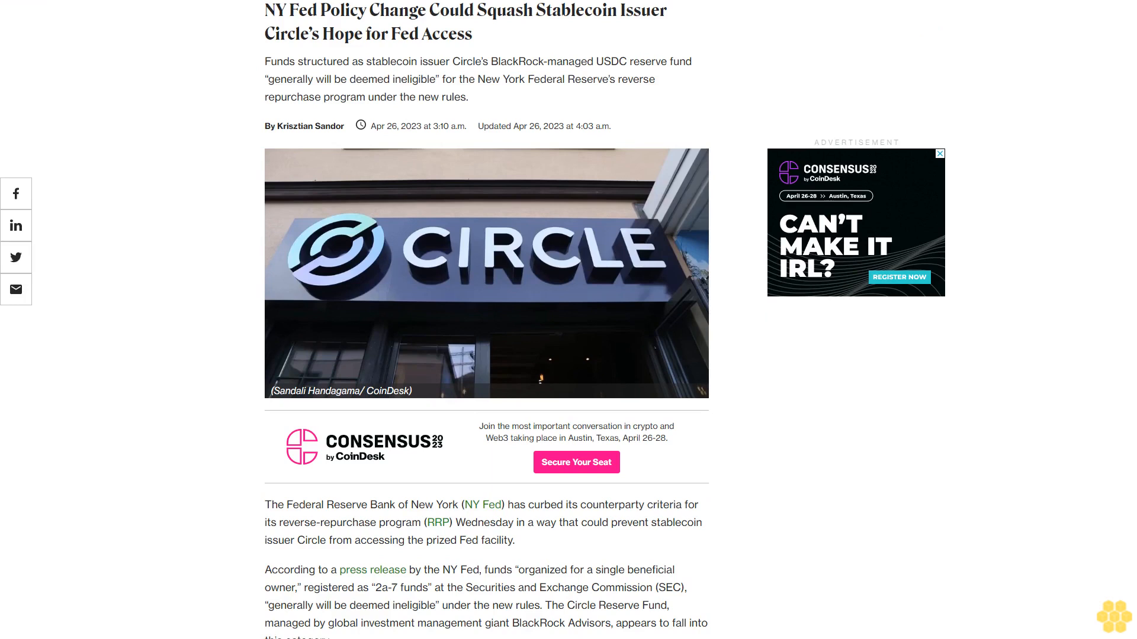
pyautogui.scroll(-3)
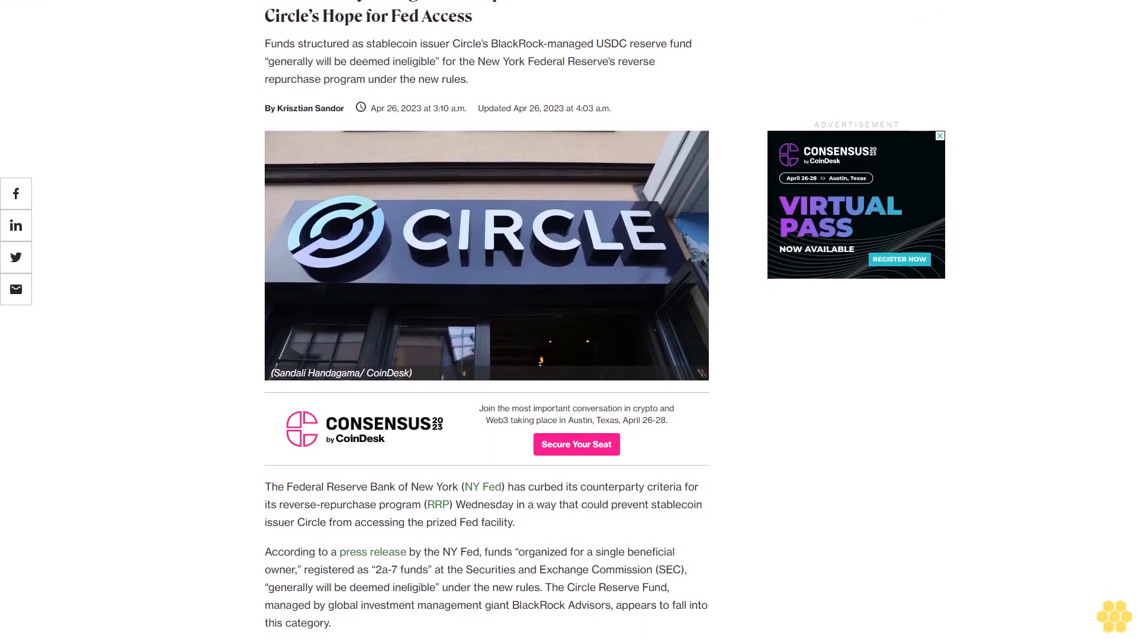
pyautogui.scroll(-3)
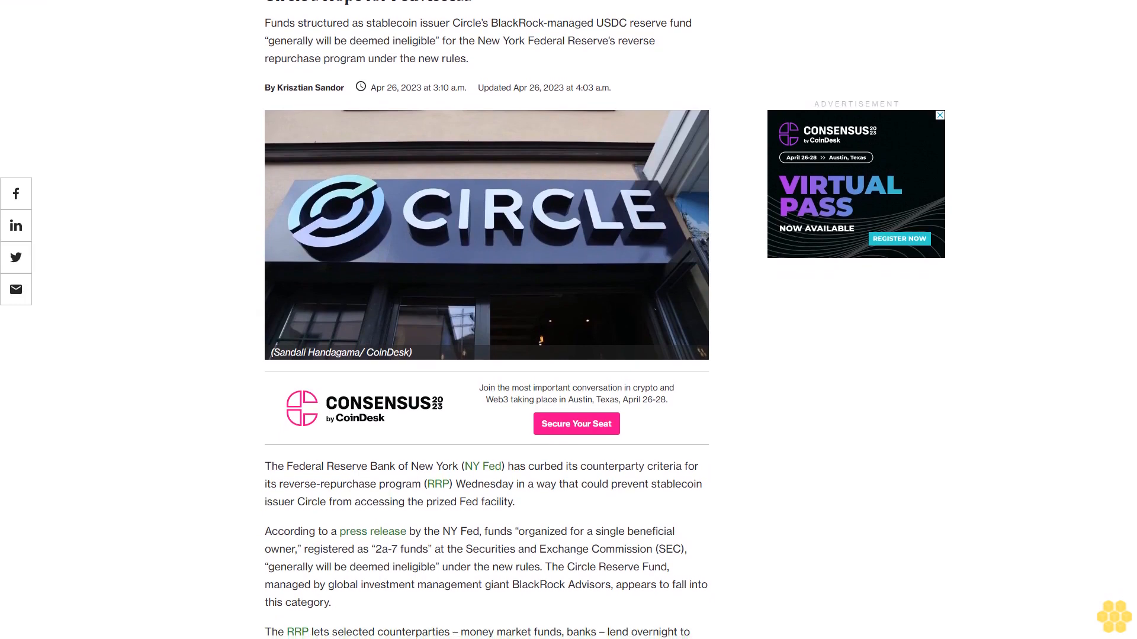
pyautogui.scroll(-3)
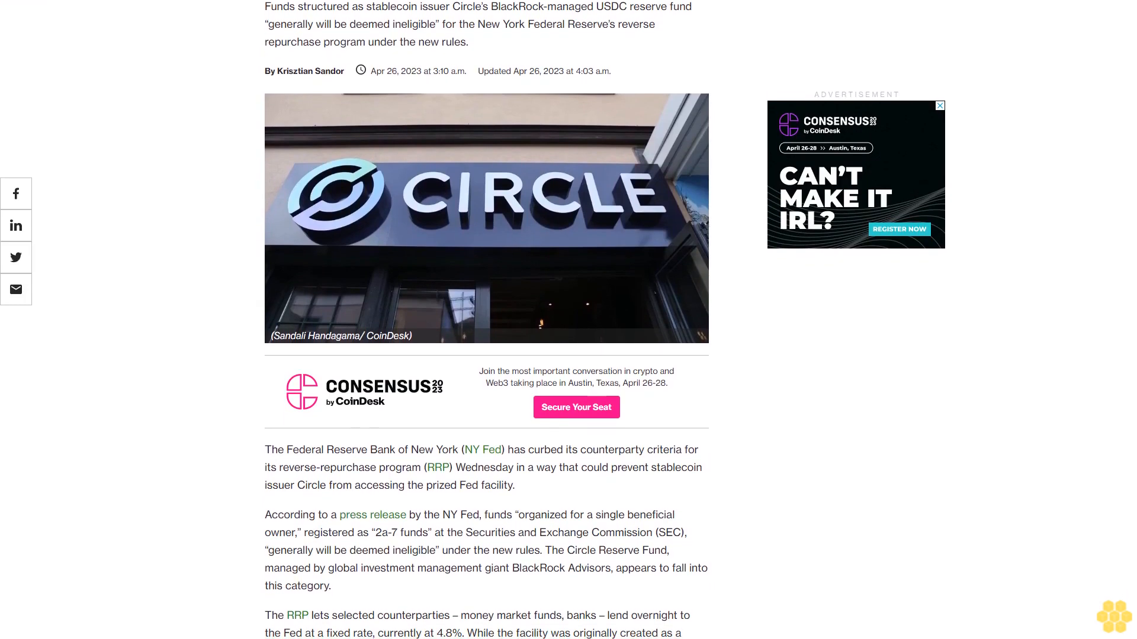
pyautogui.scroll(-3)
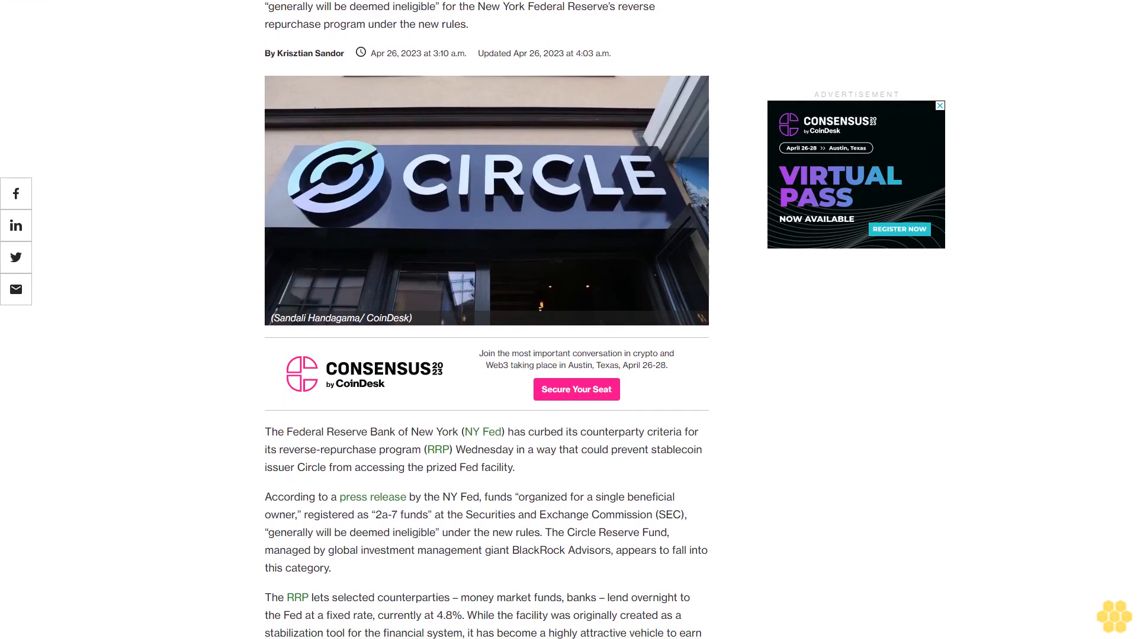
pyautogui.scroll(-3)
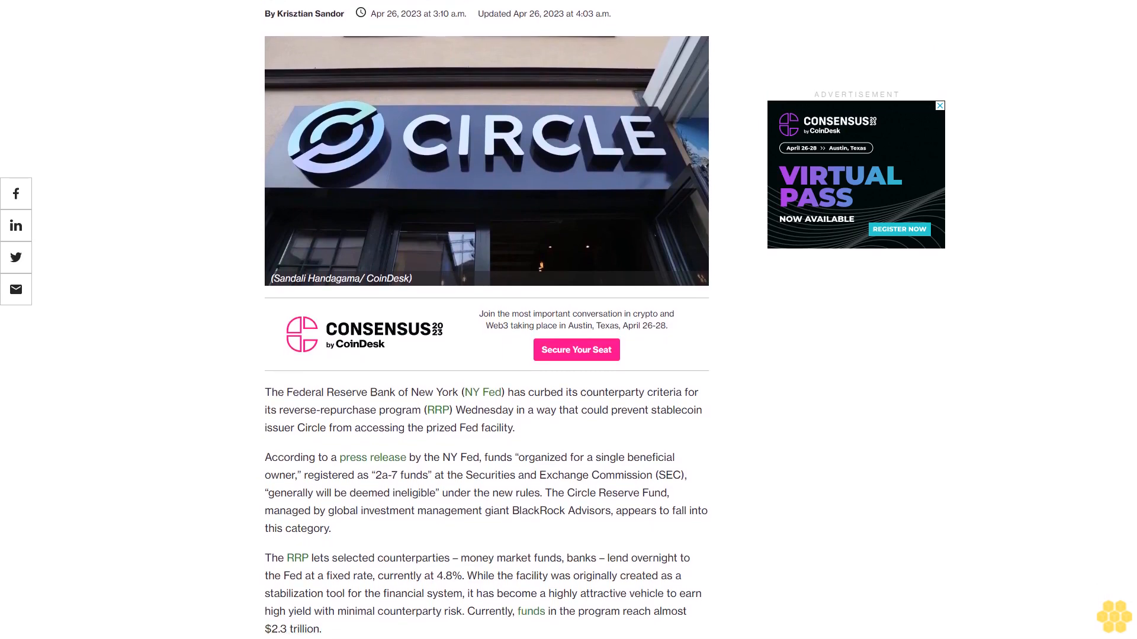
pyautogui.scroll(-3)
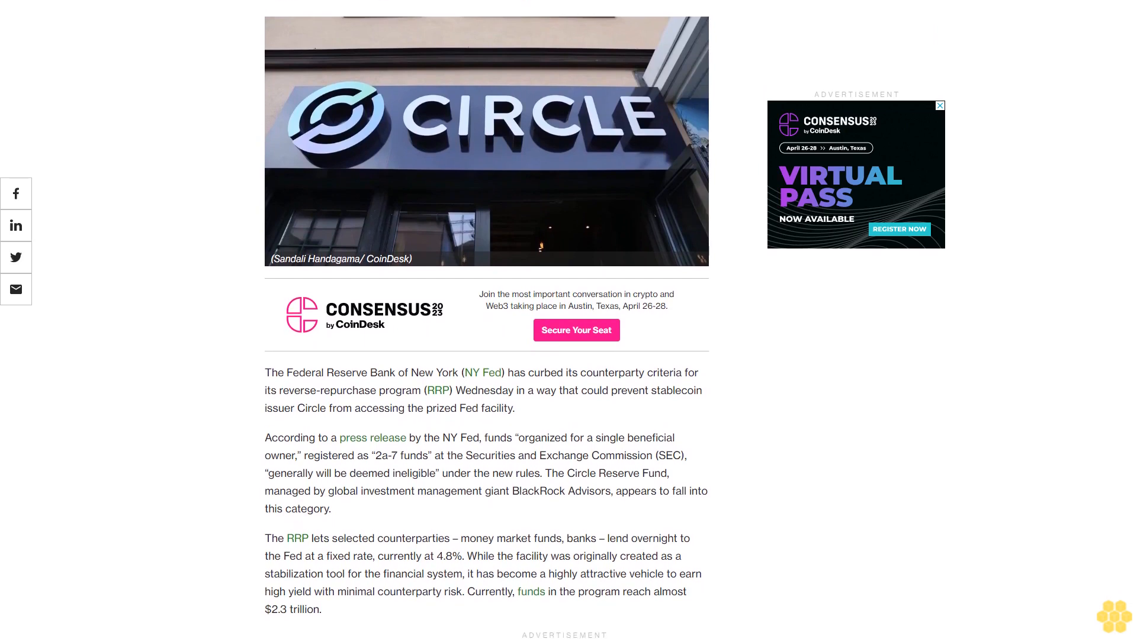
pyautogui.scroll(-3)
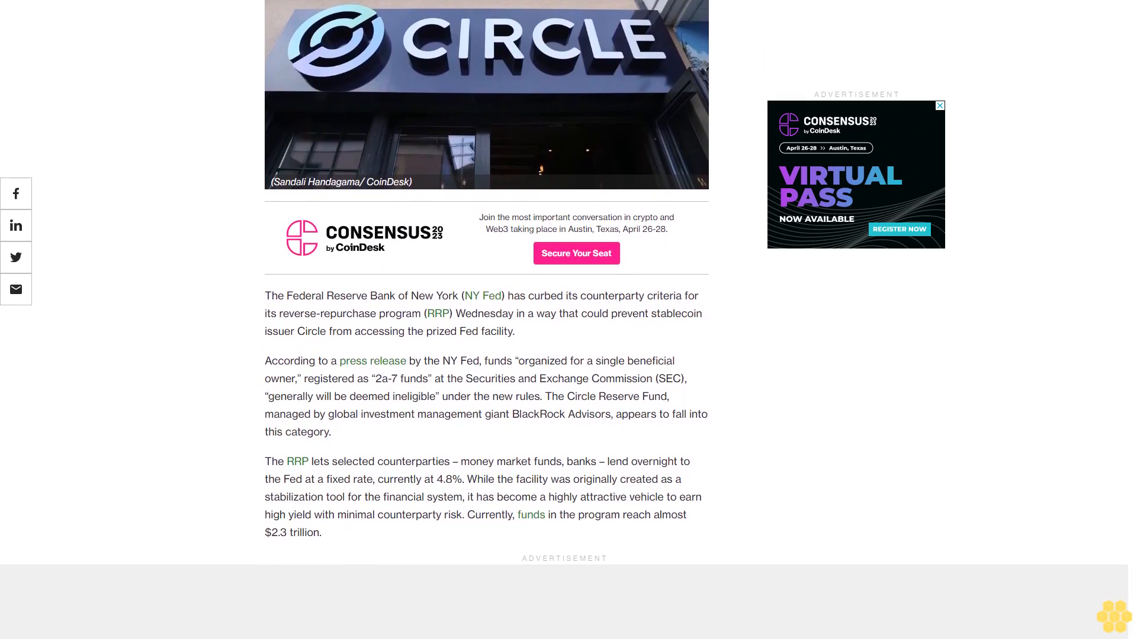
pyautogui.scroll(-3)
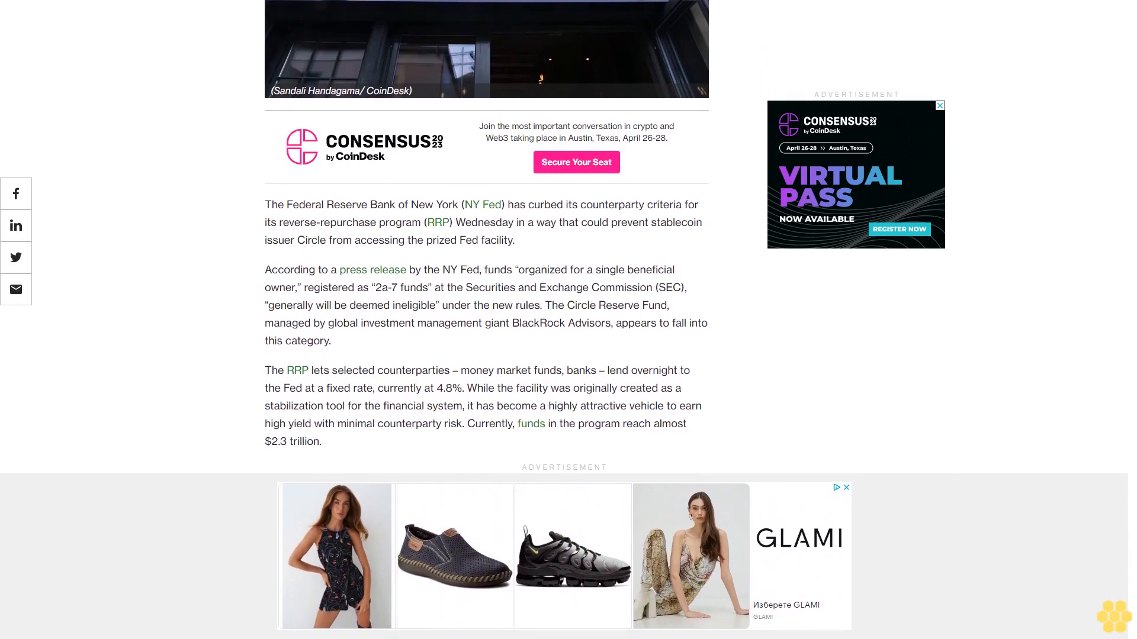
pyautogui.scroll(-3)
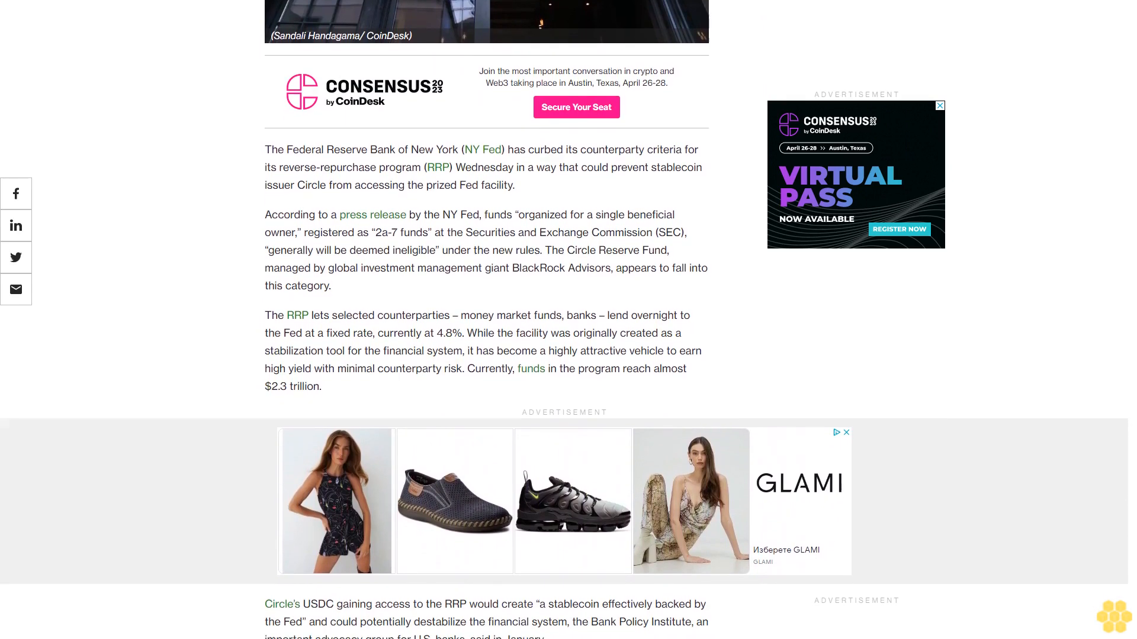
pyautogui.scroll(-3)
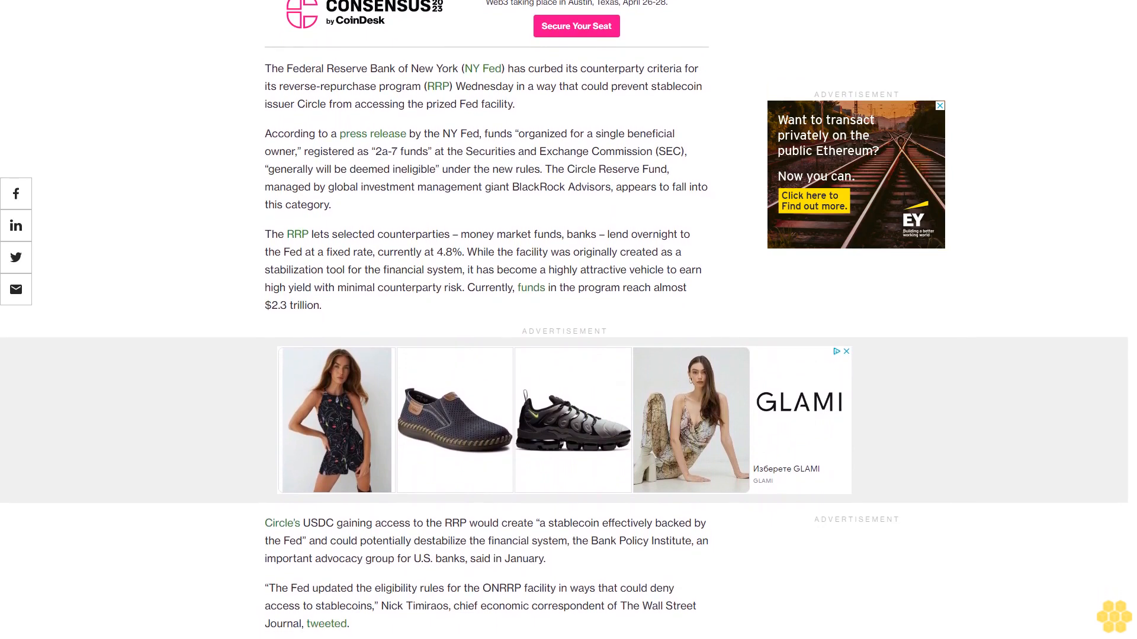
pyautogui.scroll(-3)
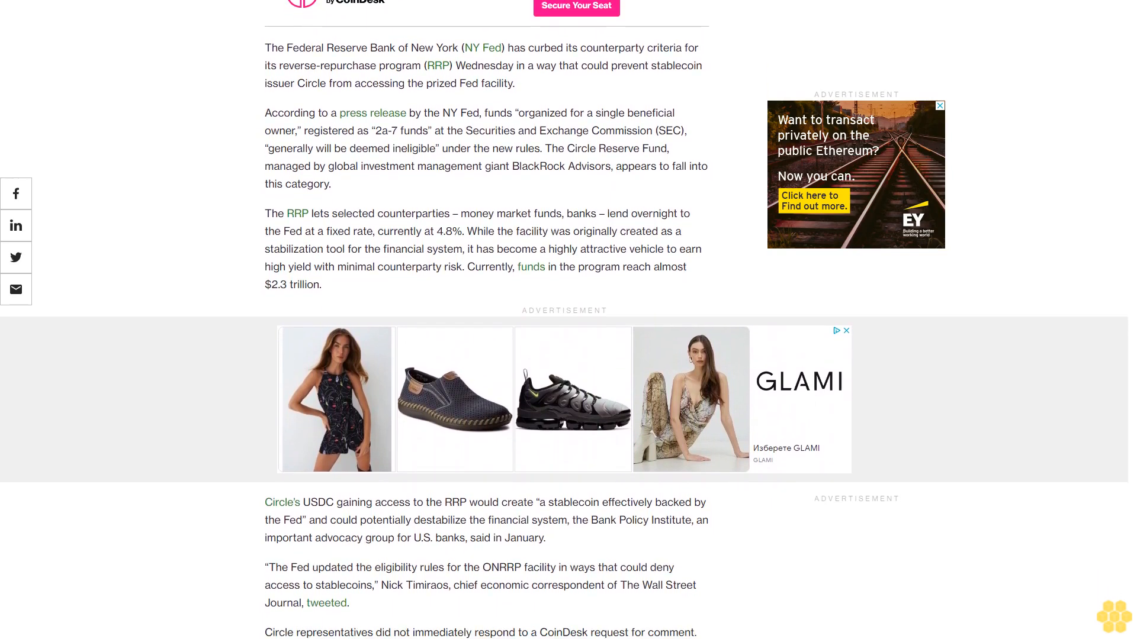
pyautogui.scroll(-3)
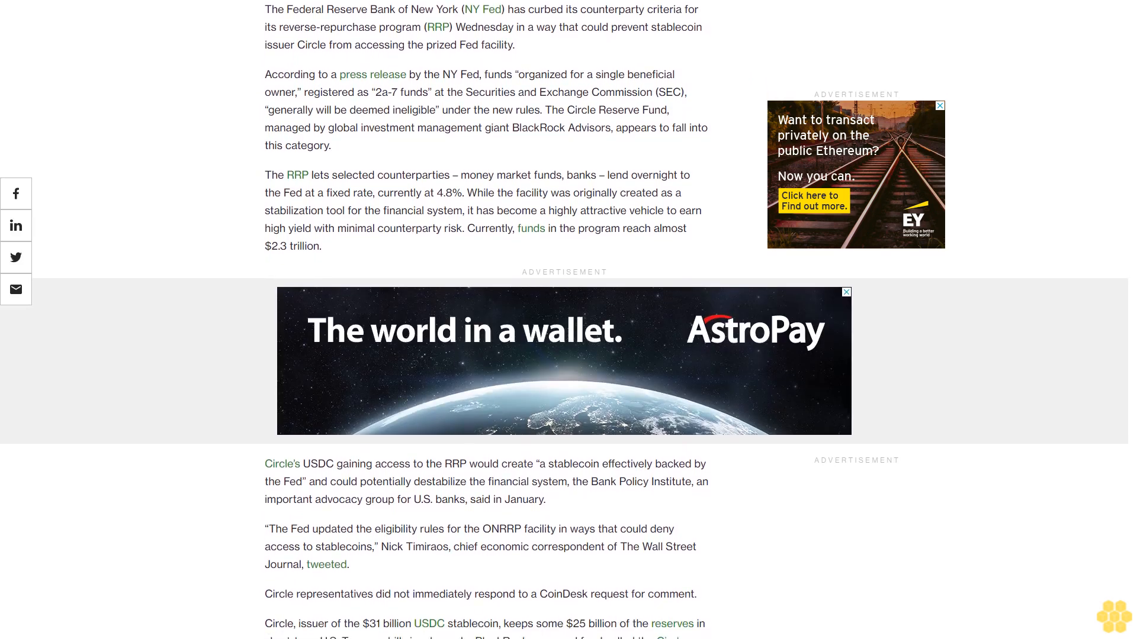
pyautogui.scroll(-3)
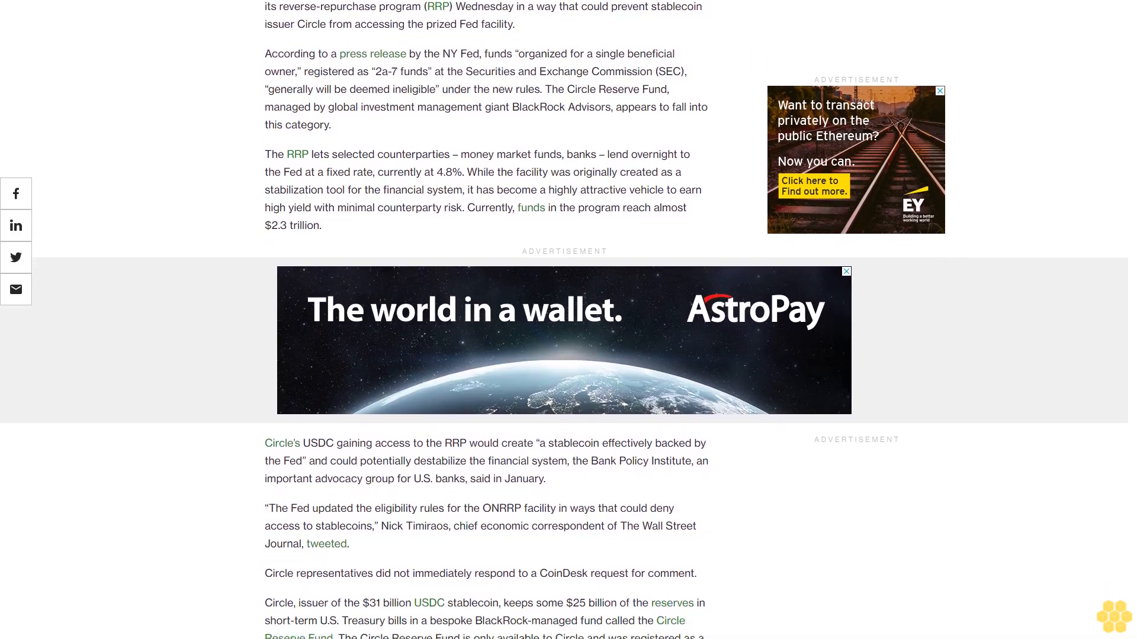
pyautogui.scroll(-3)
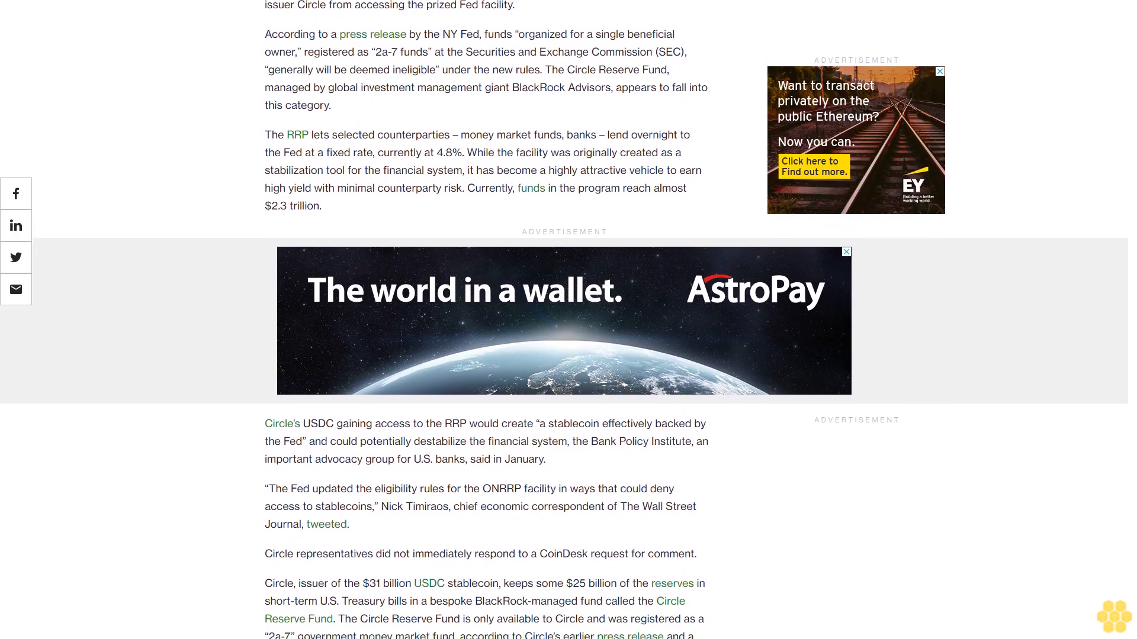
pyautogui.scroll(-3)
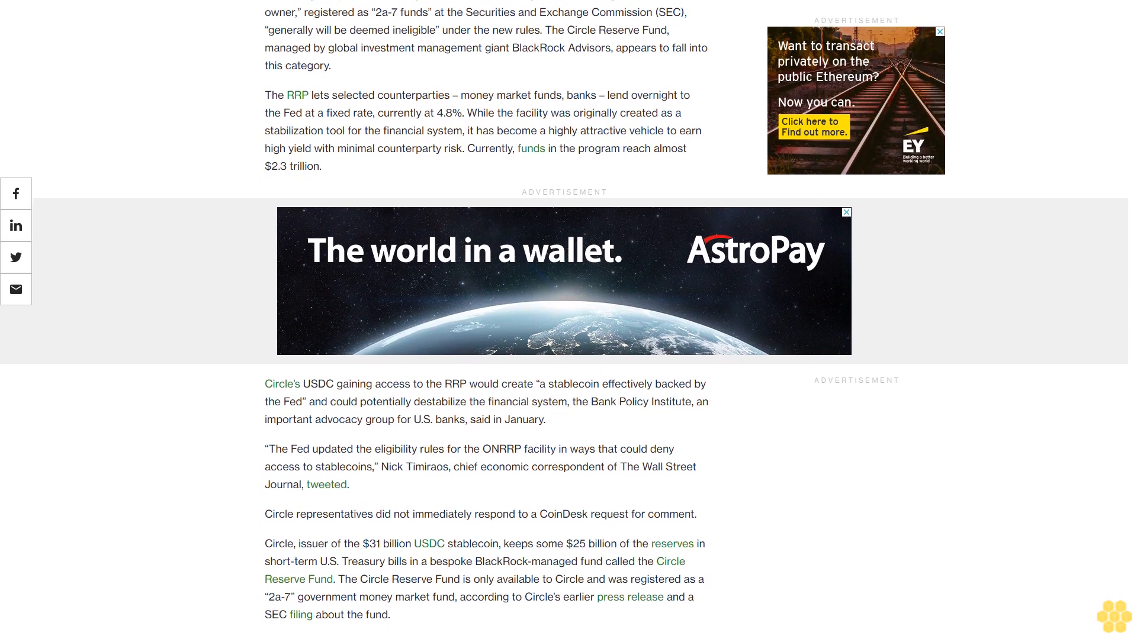
pyautogui.scroll(-3)
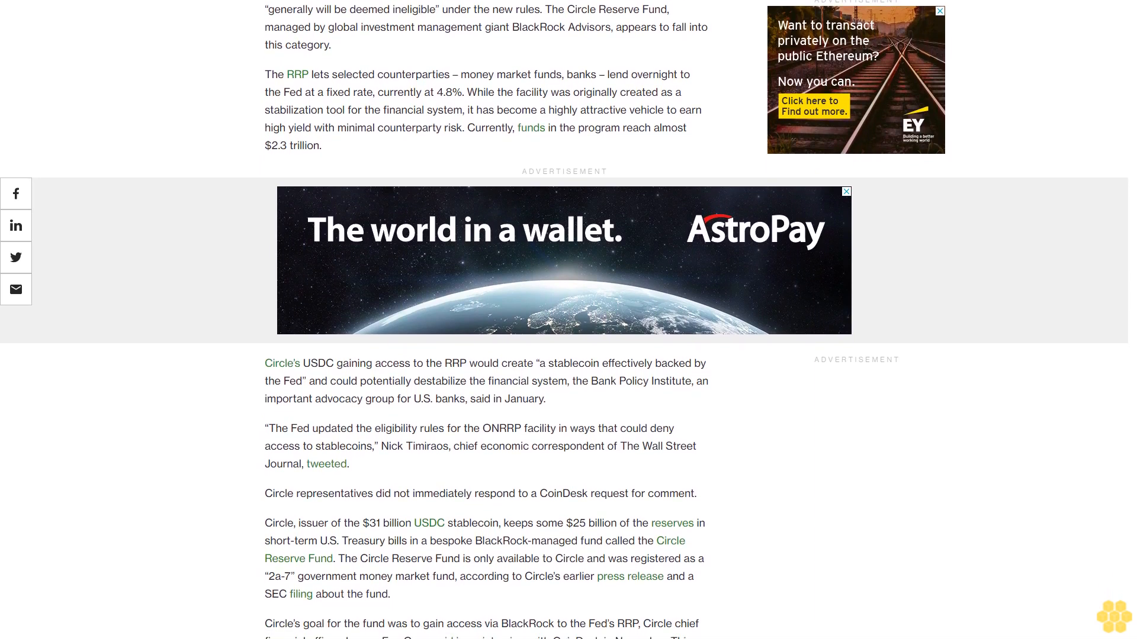
pyautogui.scroll(-3)
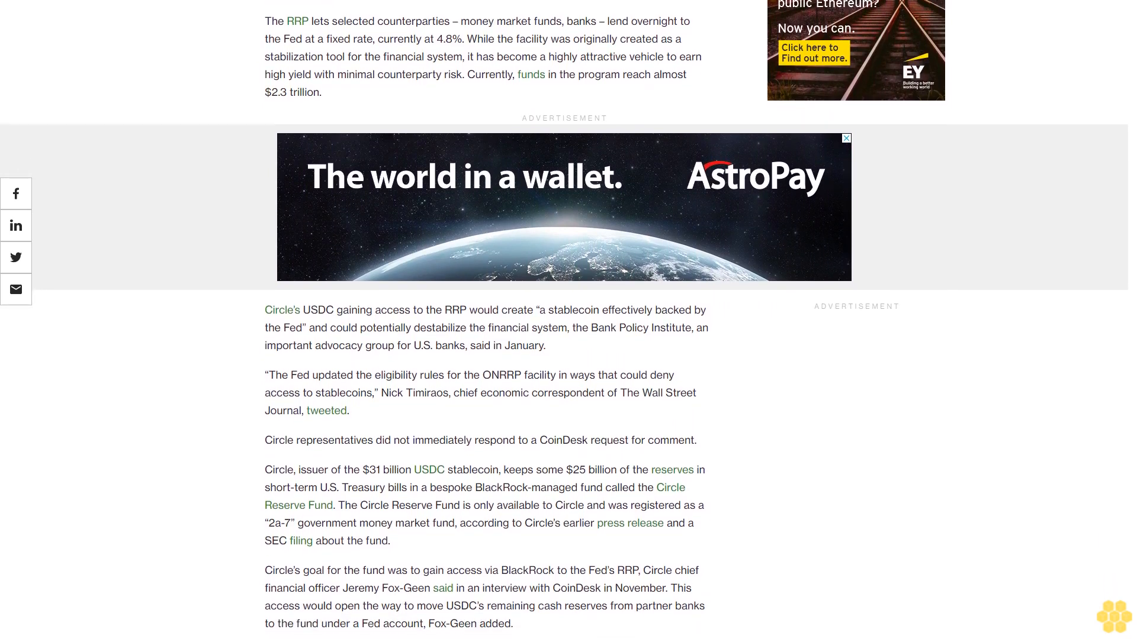
pyautogui.scroll(3)
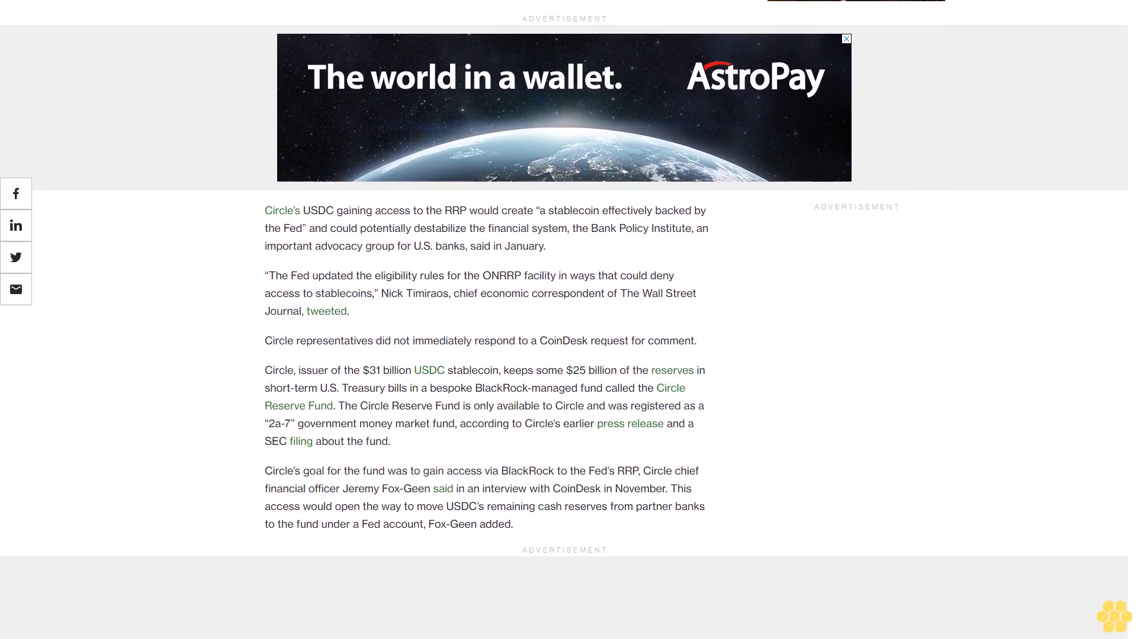
pyautogui.scroll(-3)
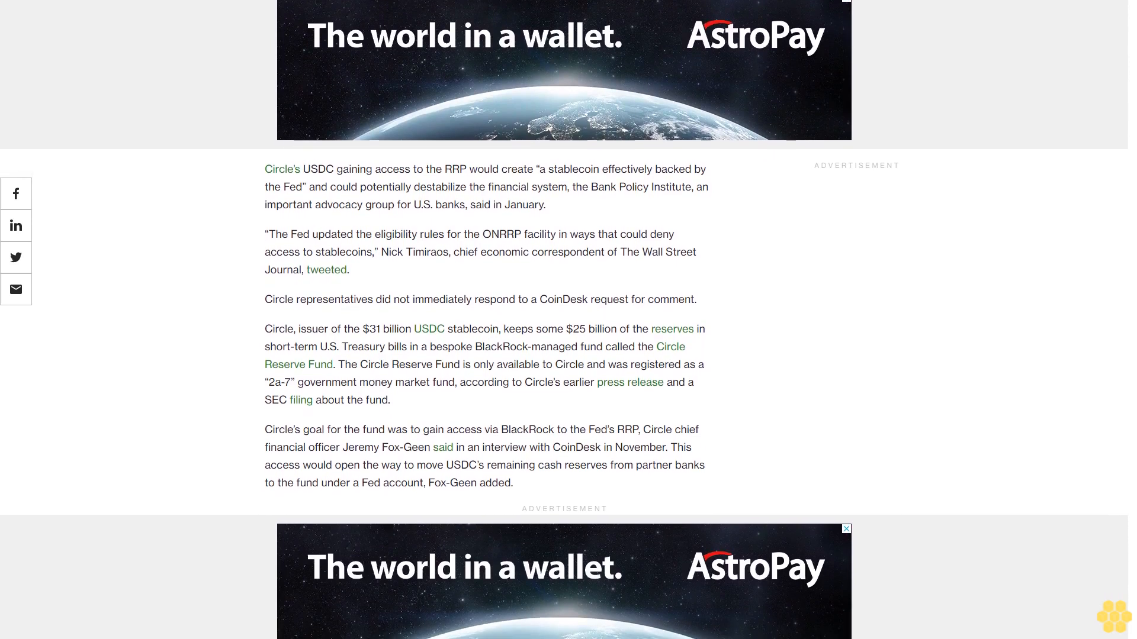
pyautogui.scroll(-3)
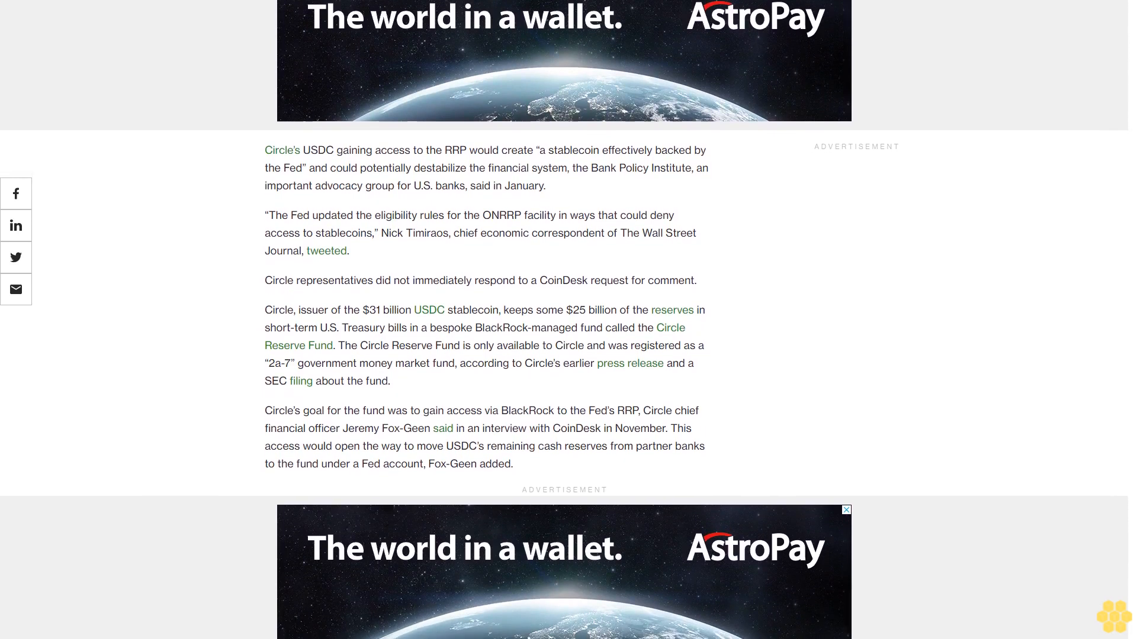
pyautogui.scroll(-3)
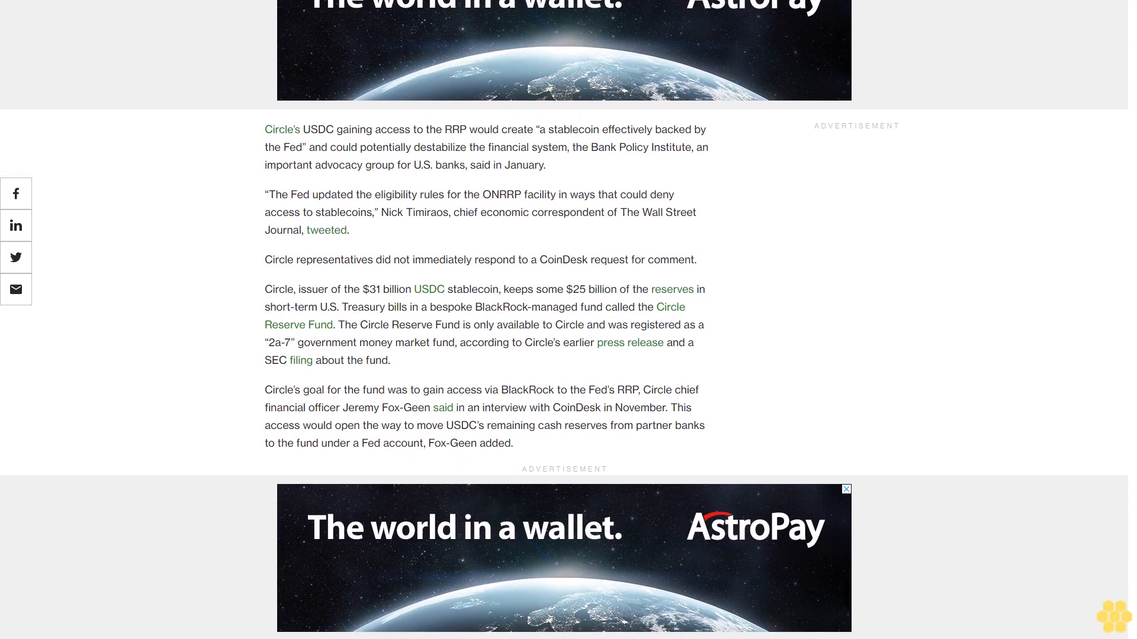
pyautogui.scroll(-3)
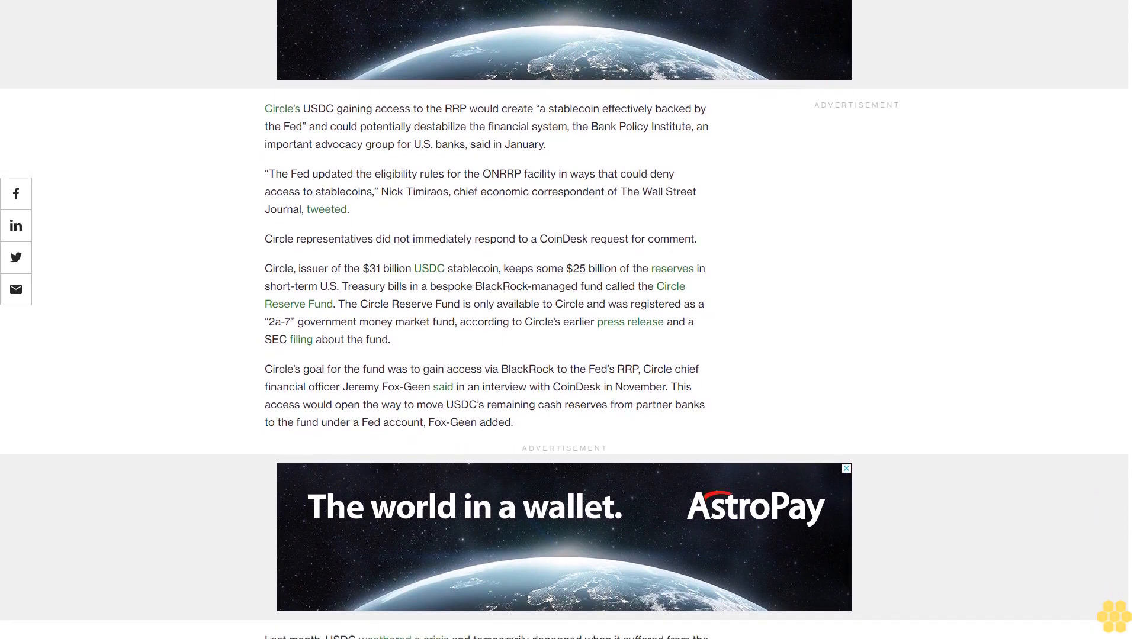
pyautogui.scroll(-3)
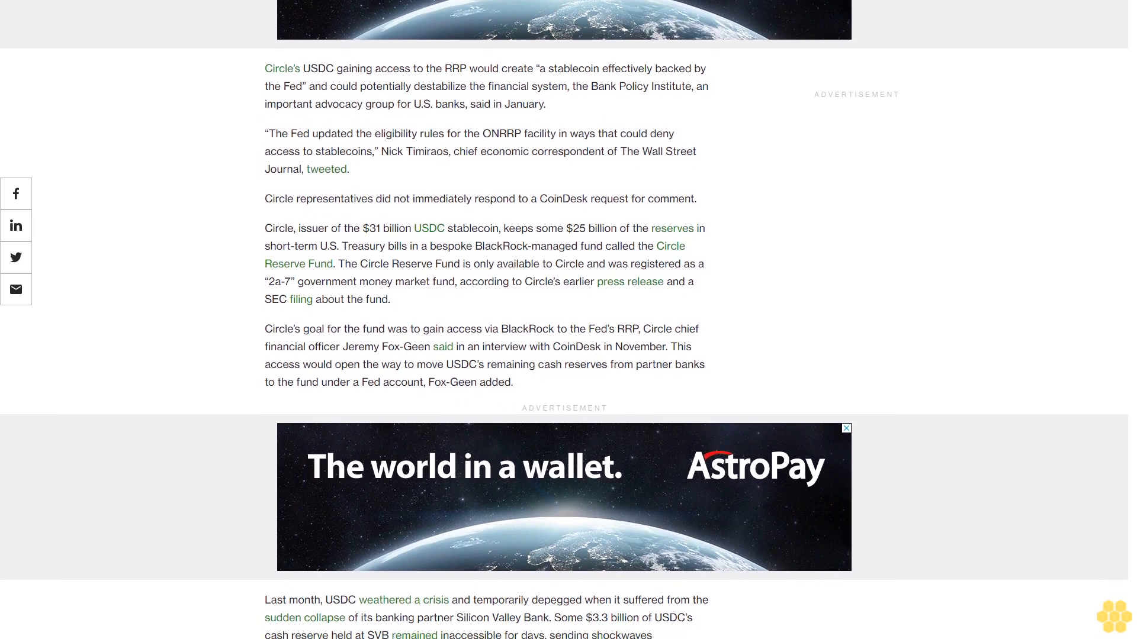
pyautogui.scroll(-3)
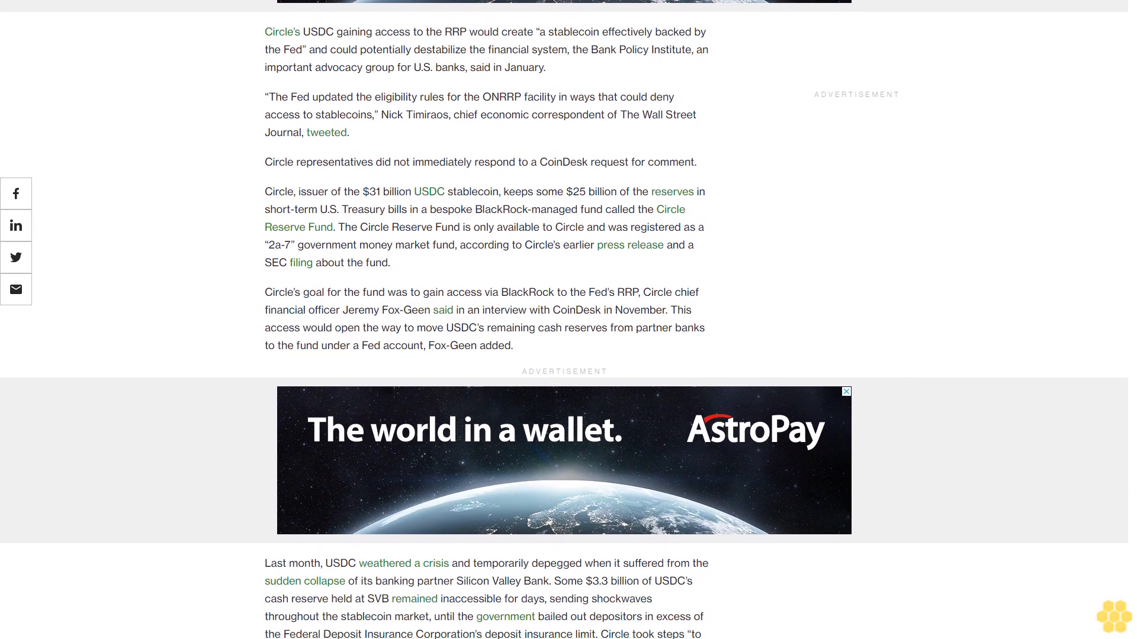
pyautogui.scroll(-3)
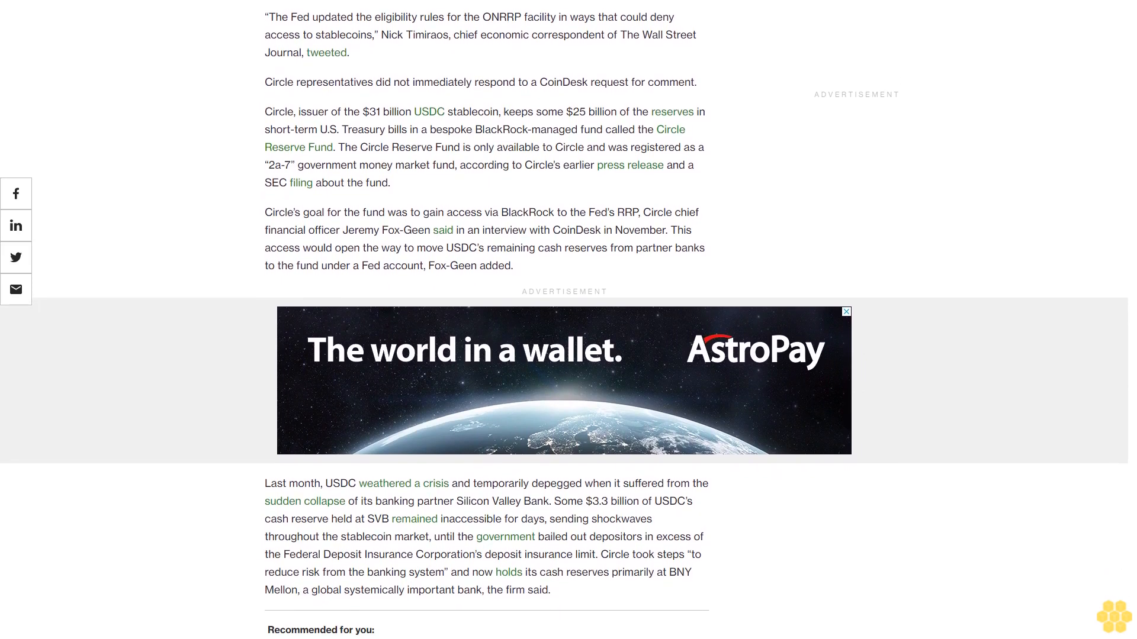
pyautogui.scroll(-3)
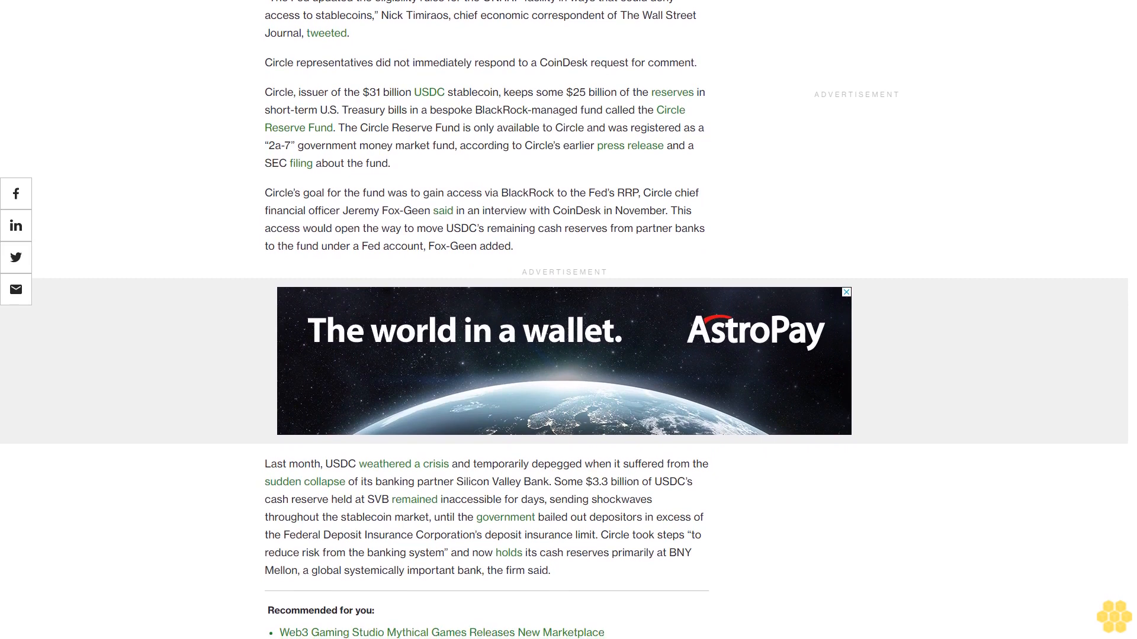
pyautogui.scroll(-3)
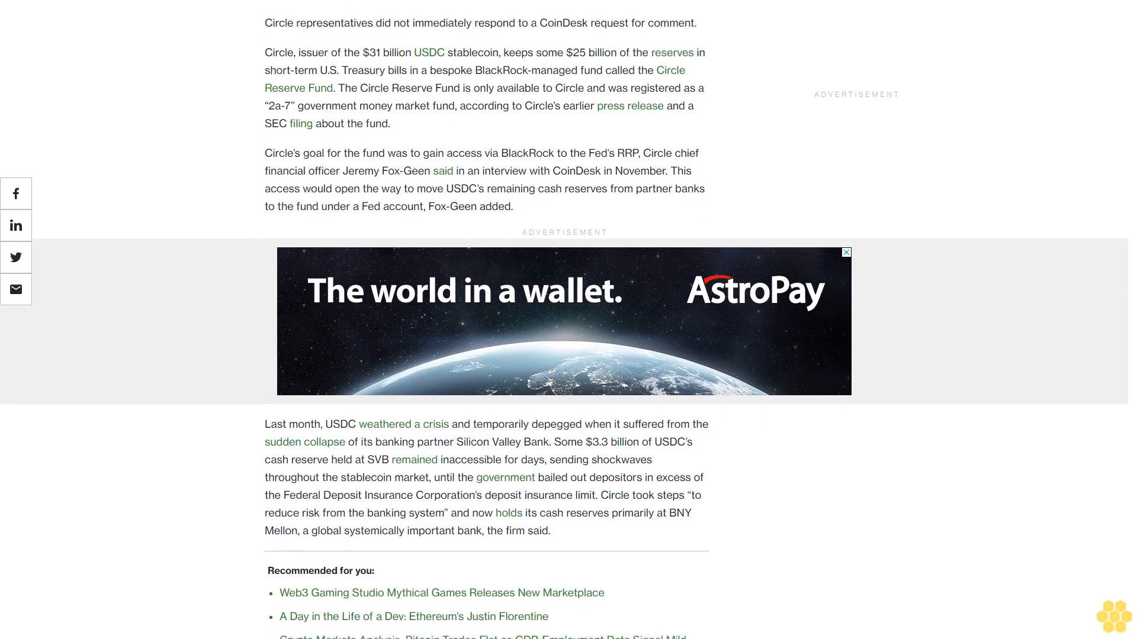
pyautogui.scroll(-3)
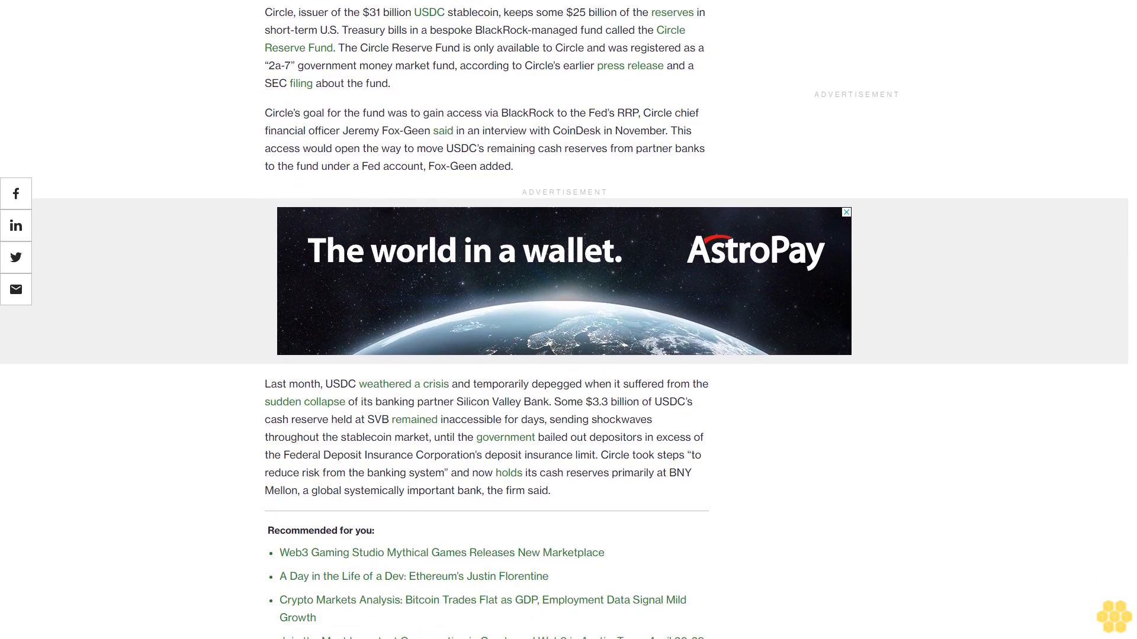
pyautogui.scroll(-3)
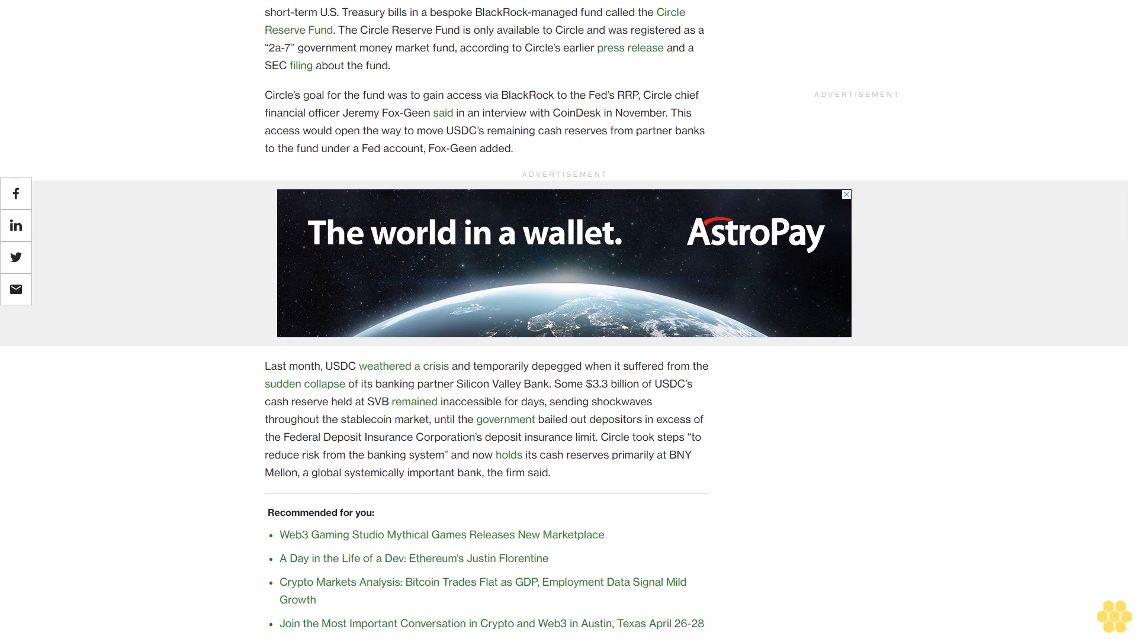
pyautogui.scroll(-3)
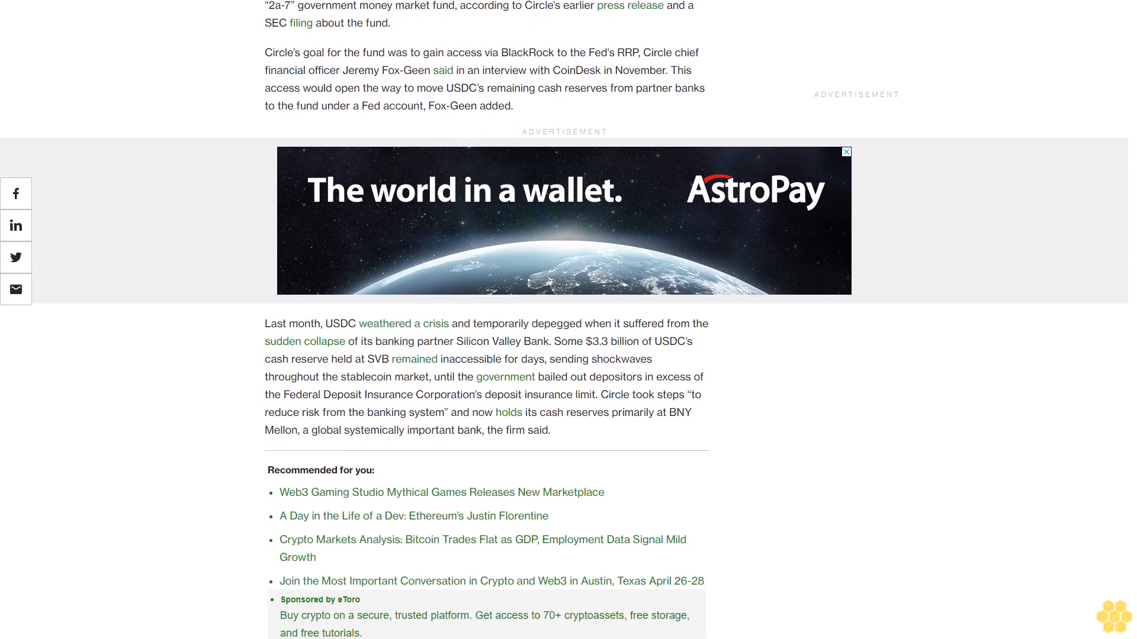
pyautogui.scroll(-3)
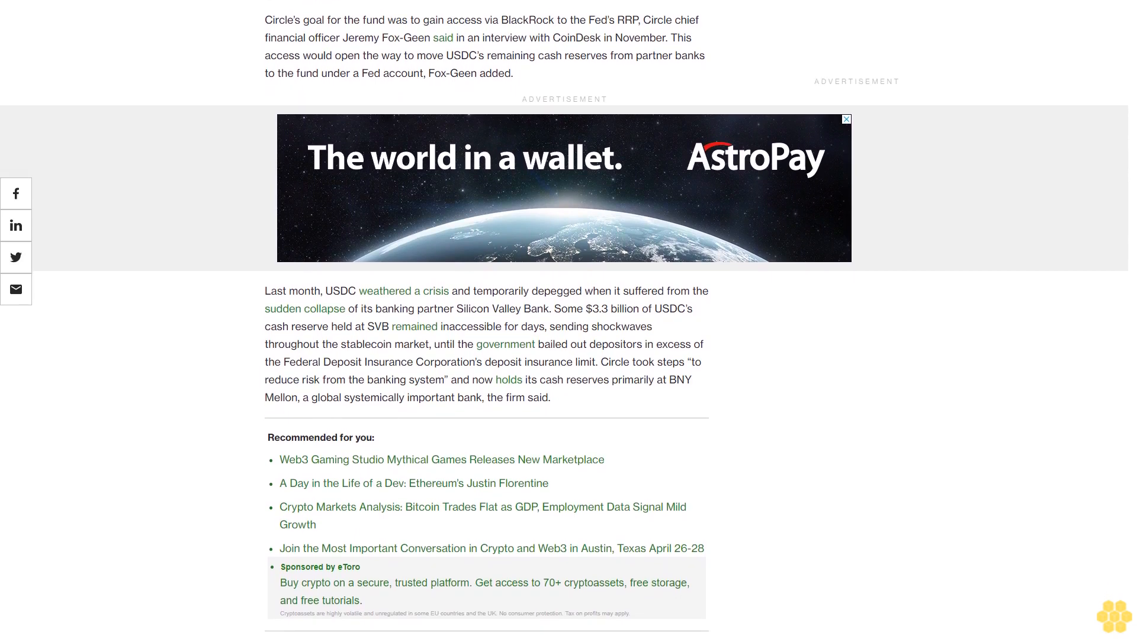
pyautogui.scroll(-3)
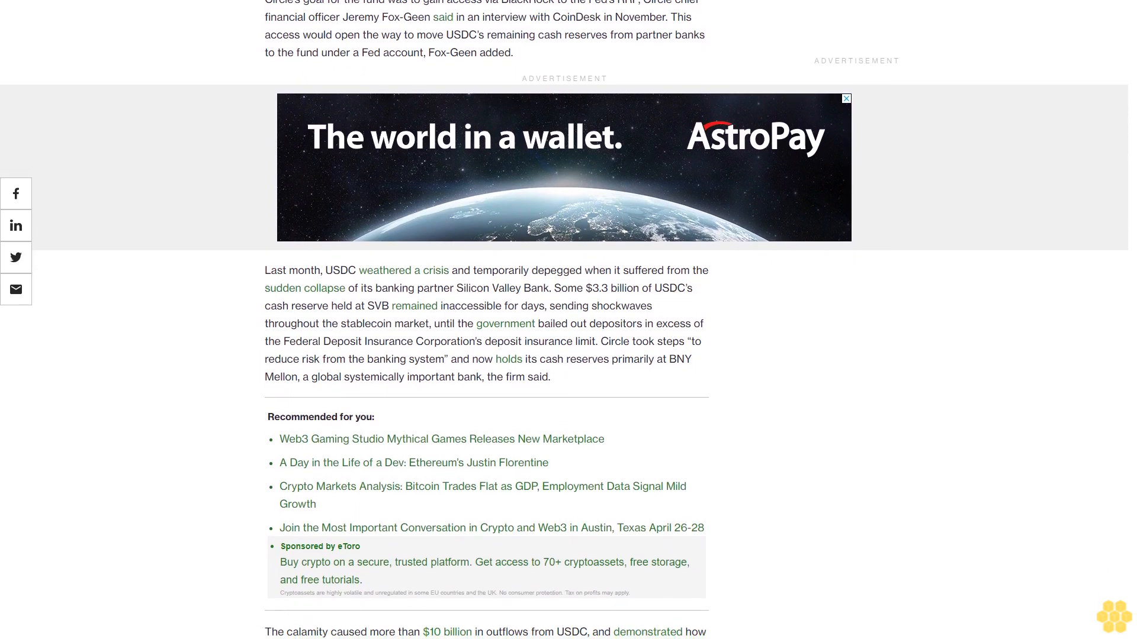